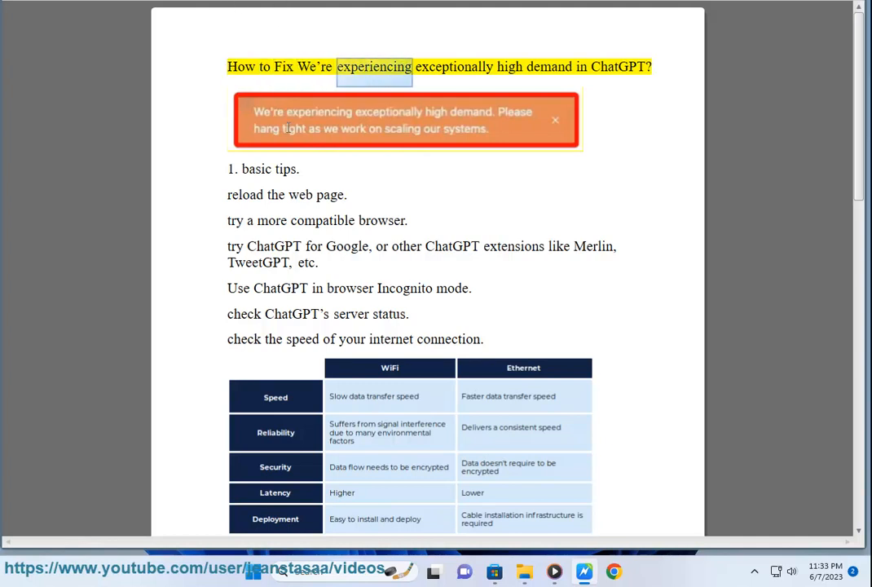
Step: Select words in the guide's title and tips, then scroll down the guide
{"action": "double_click", "coordinate": [618, 66]}
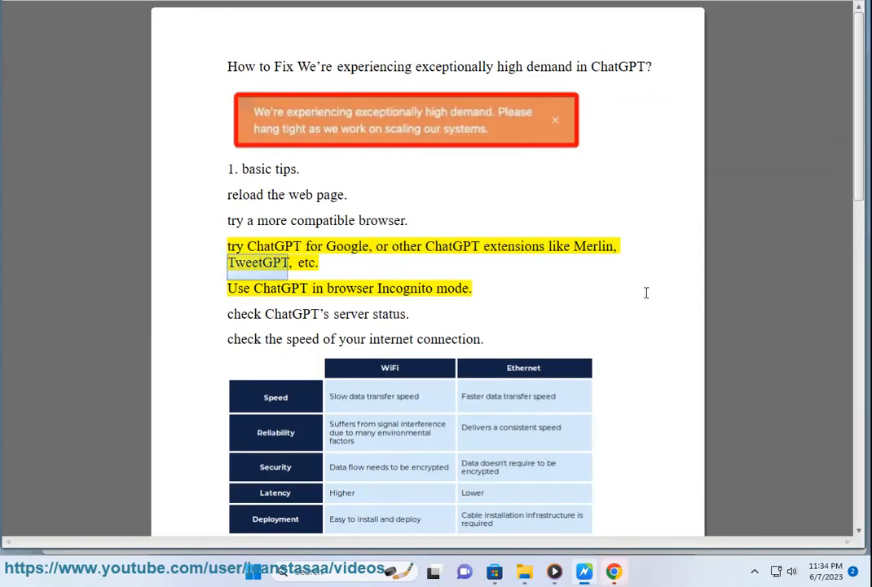
{"action": "double_click", "coordinate": [238, 288]}
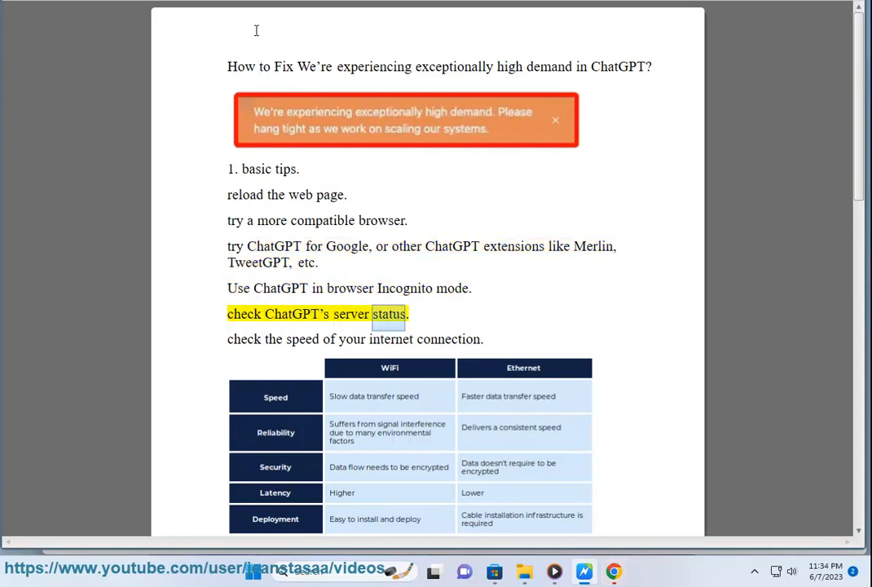
{"action": "scroll", "scroll_direction": "down", "scroll_amount": 3}
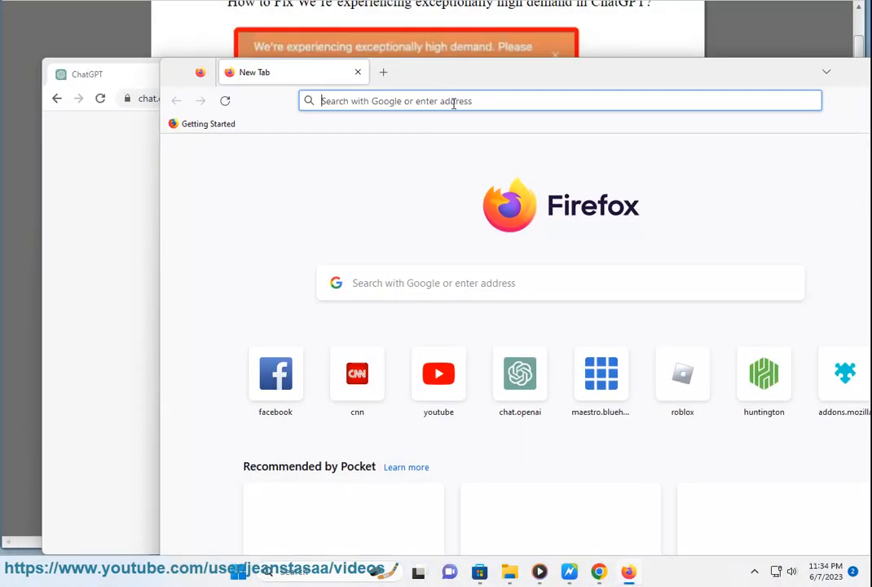
{"action": "type", "text": "https://chat.openai.com/auth/login"}
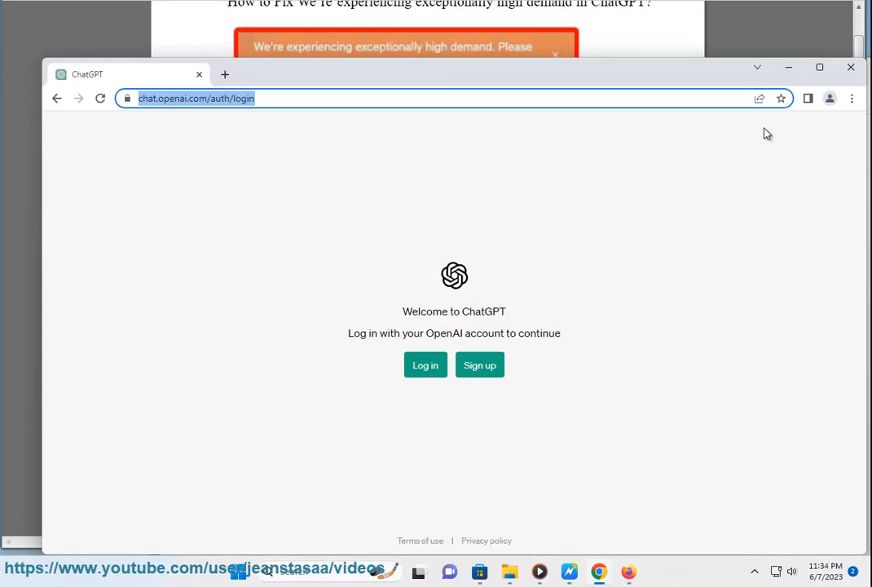
{"action": "left_click", "coordinate": [851, 97]}
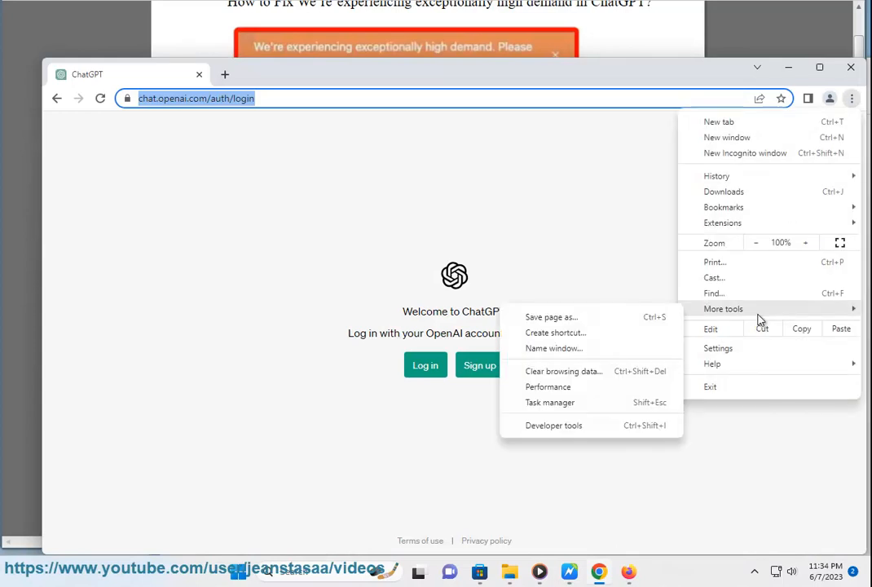
{"action": "mouse_move", "coordinate": [722, 222]}
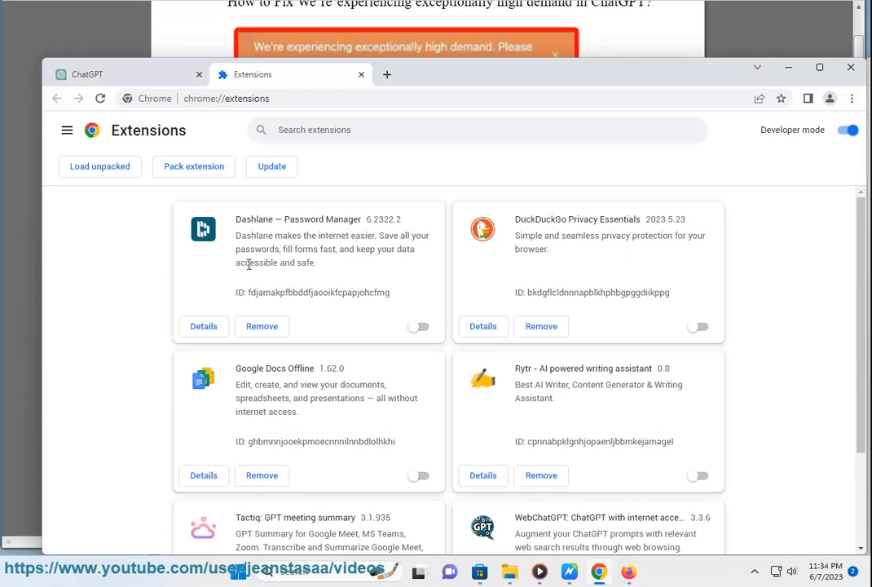
{"action": "mouse_move", "coordinate": [625, 372]}
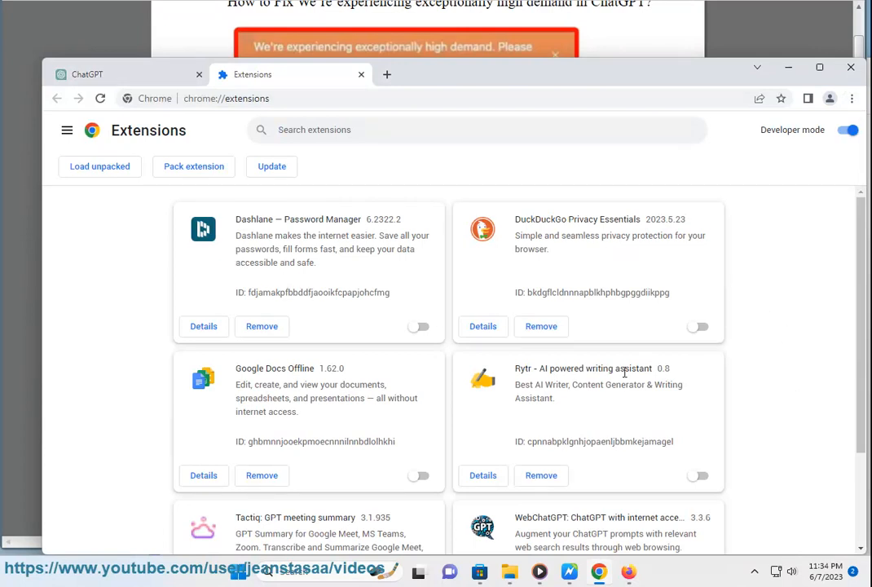
{"action": "scroll", "scroll_direction": "down", "scroll_amount": 3}
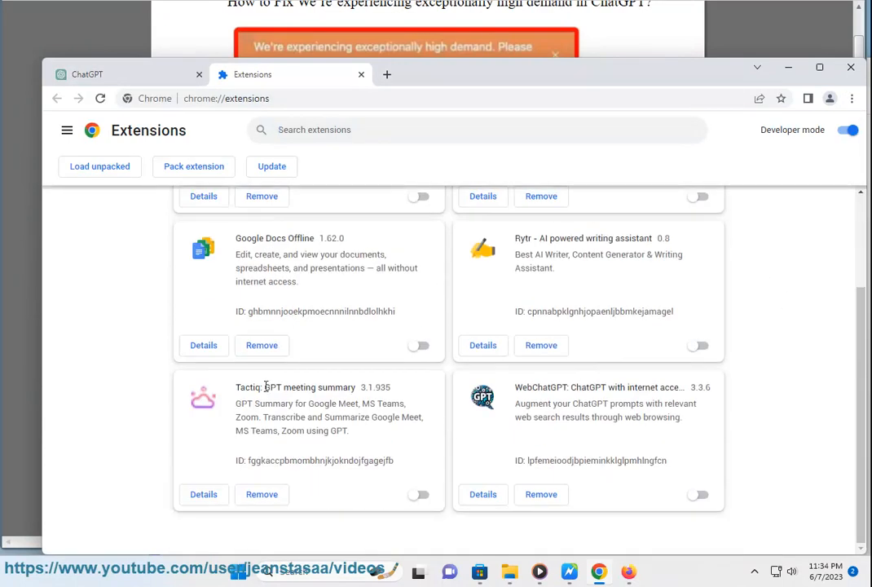
{"action": "mouse_move", "coordinate": [569, 399]}
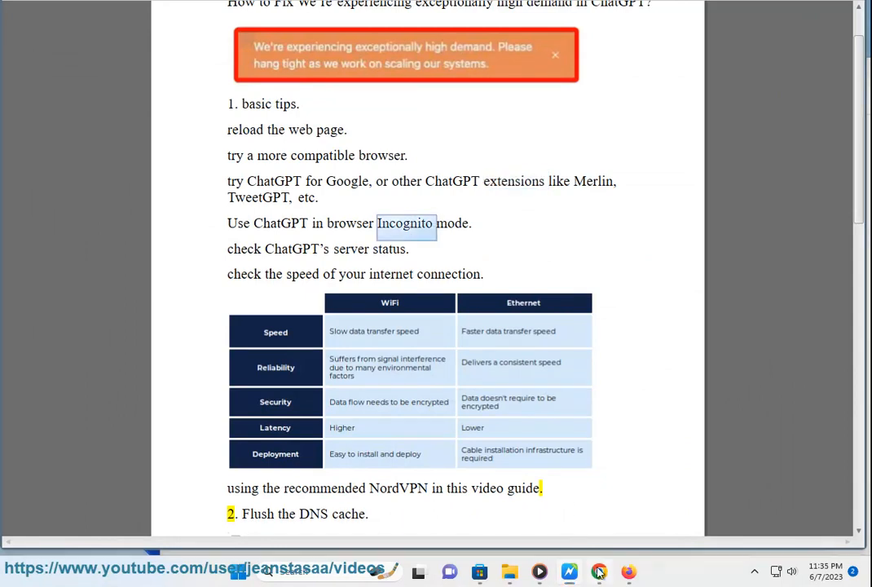
Step: Return to the guide and scroll to the DNS flush, ChatGPT history and IP reset steps
{"action": "left_click", "coordinate": [599, 571]}
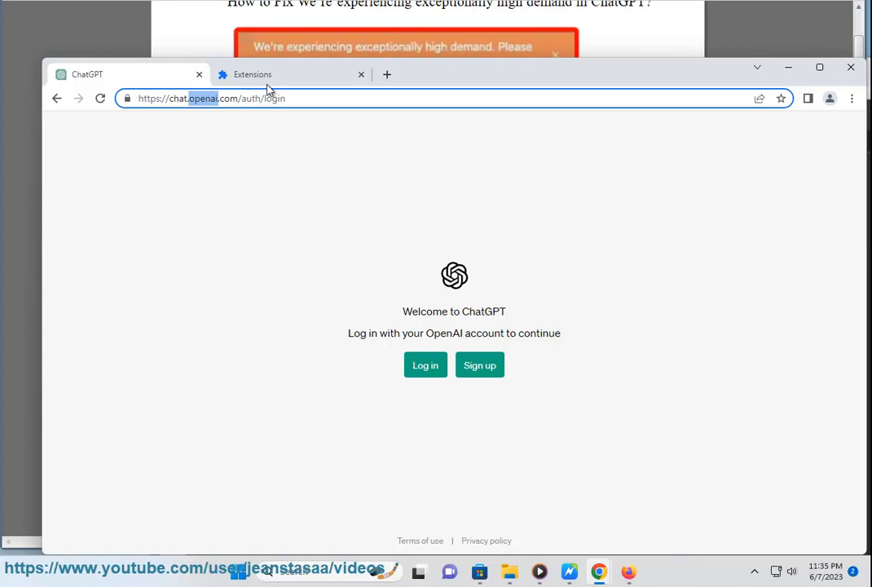
{"action": "type", "text": "openai"}
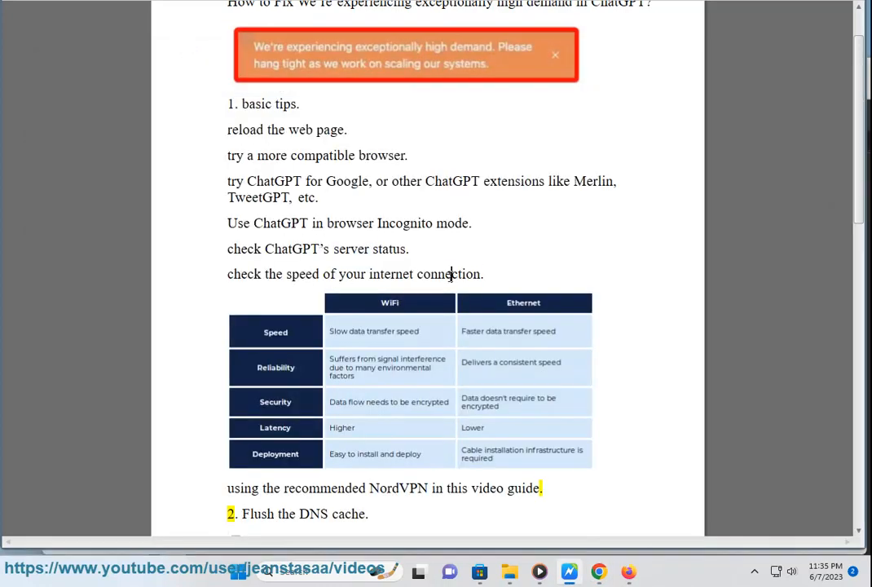
{"action": "double_click", "coordinate": [448, 274]}
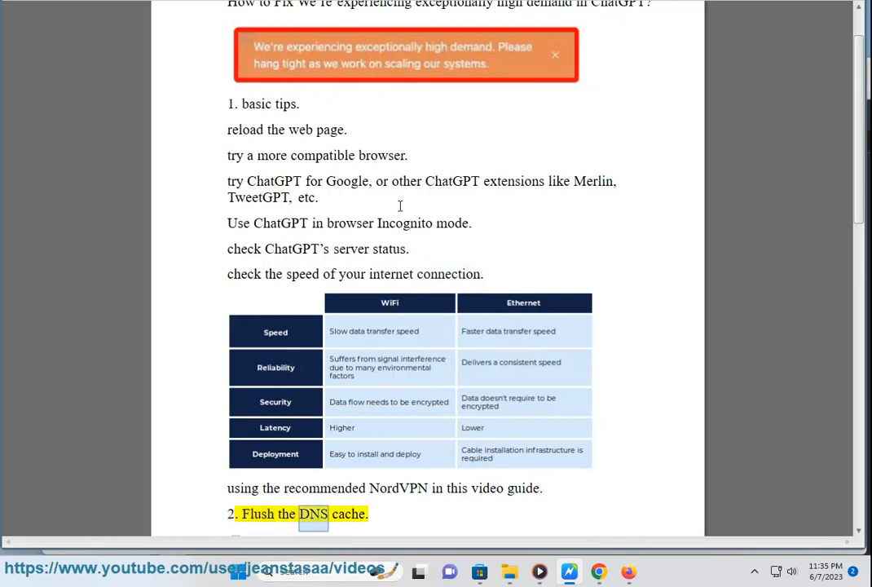
{"action": "scroll", "scroll_direction": "down", "scroll_amount": 3}
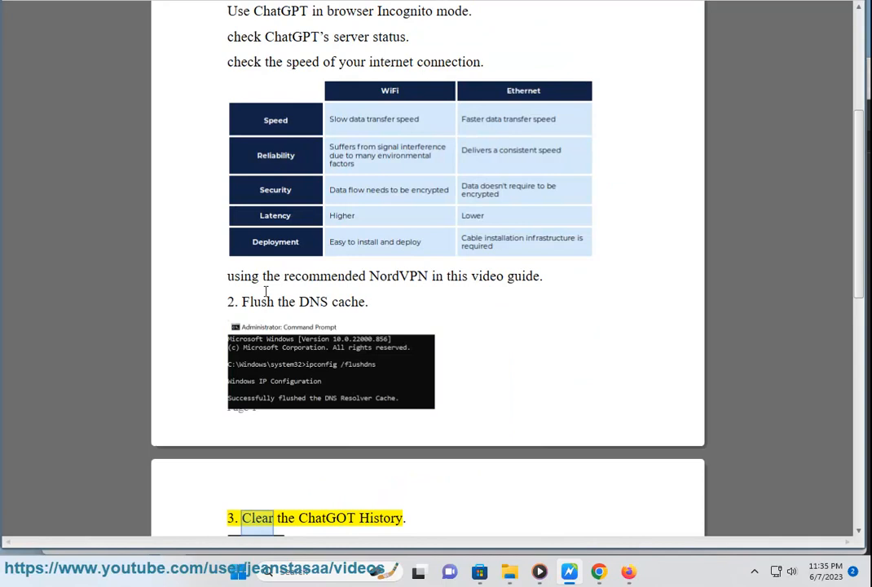
{"action": "scroll", "scroll_direction": "down", "scroll_amount": 3}
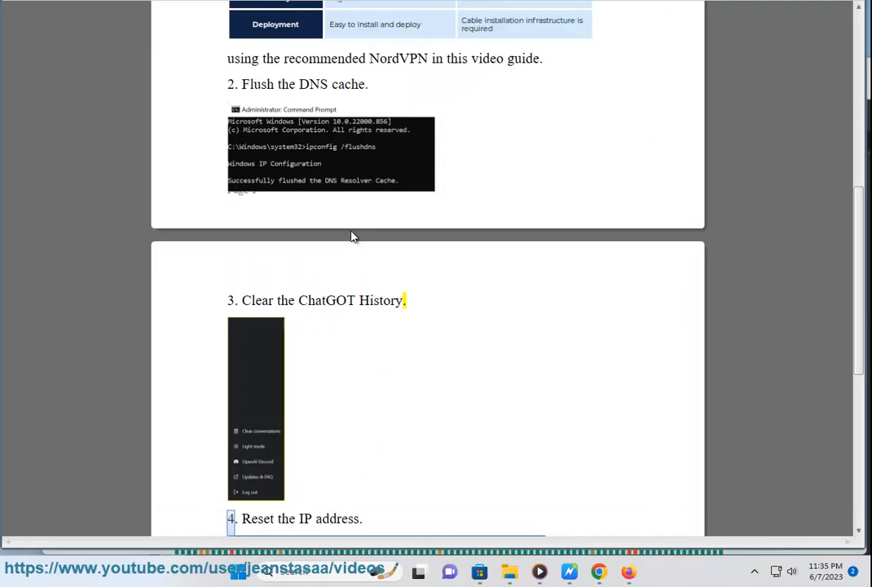
Step: Run IPCONFIG /FLUSHDNS in the administrator Command Prompt
{"action": "left_click", "coordinate": [642, 571]}
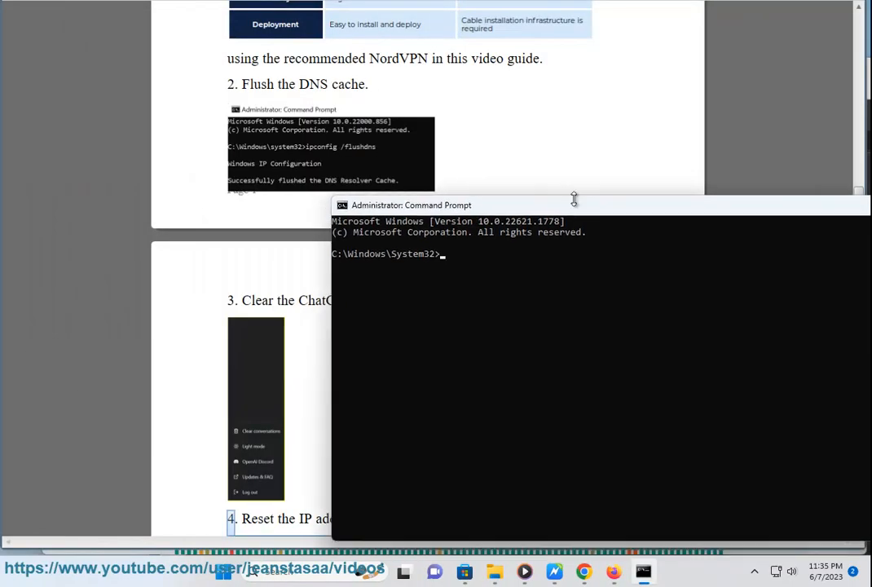
{"action": "type", "text": "IPCONFOIG /FLU"}
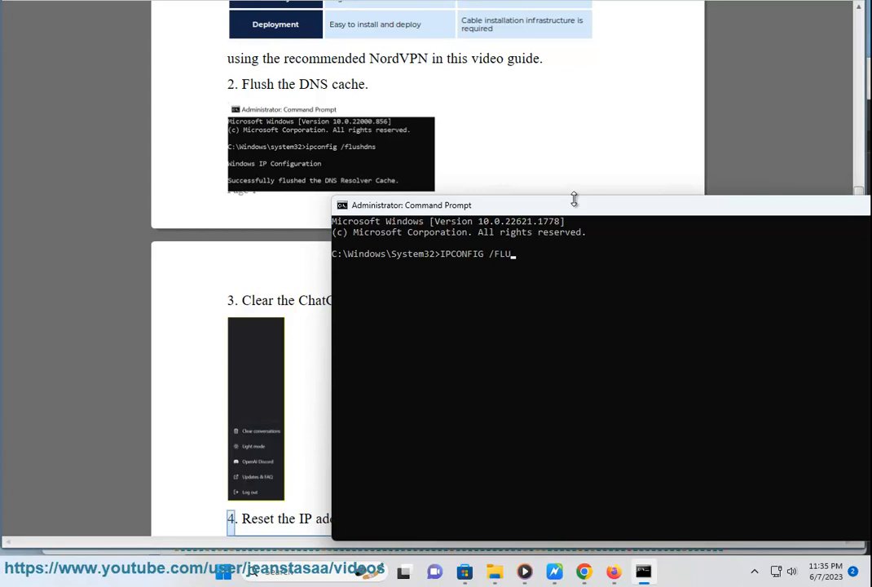
{"action": "type", "text": "SHDNS"}
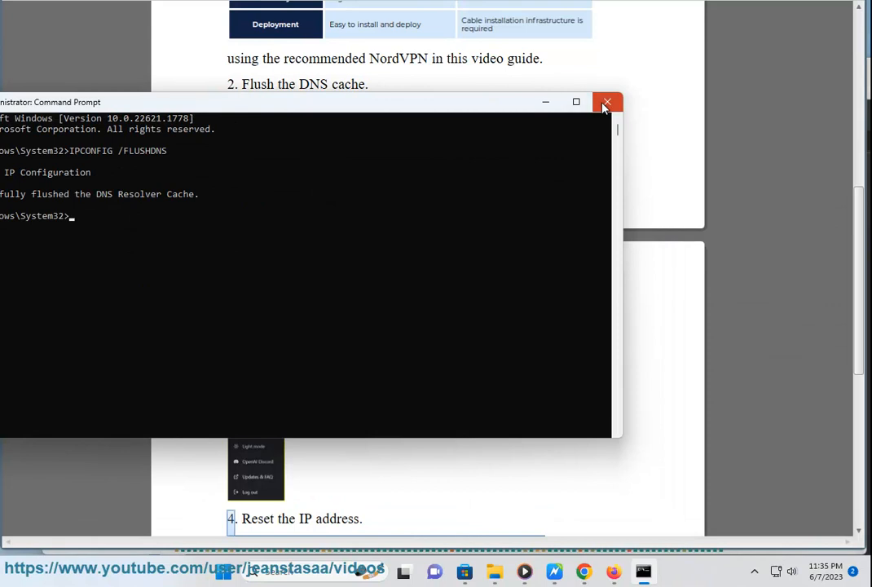
Step: Close Command Prompt and scroll the guide to the netsh and ipconfig reset commands
{"action": "left_click", "coordinate": [607, 102]}
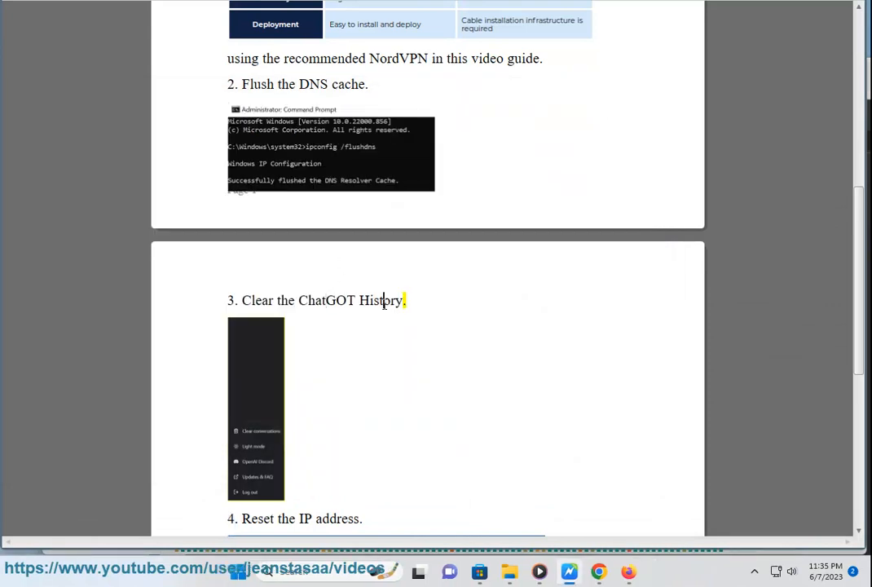
{"action": "double_click", "coordinate": [381, 299]}
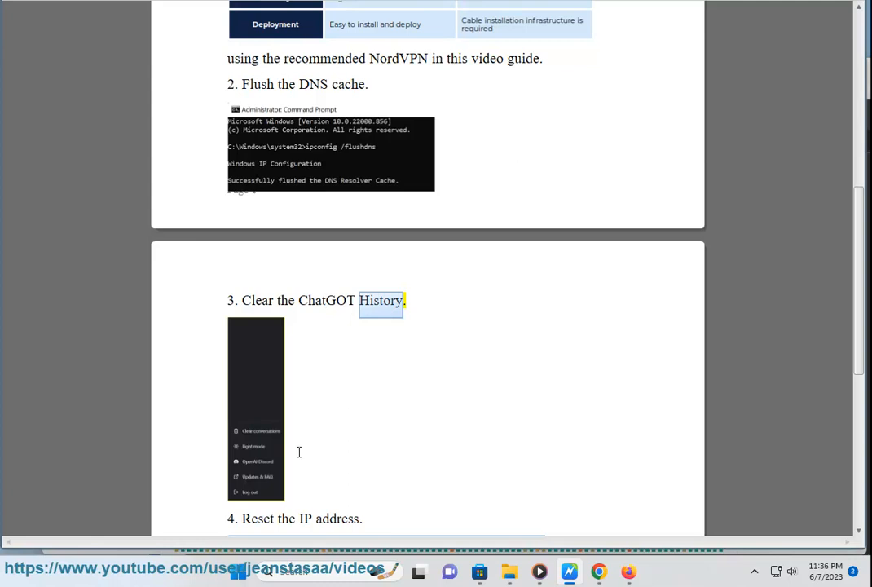
{"action": "mouse_move", "coordinate": [289, 456]}
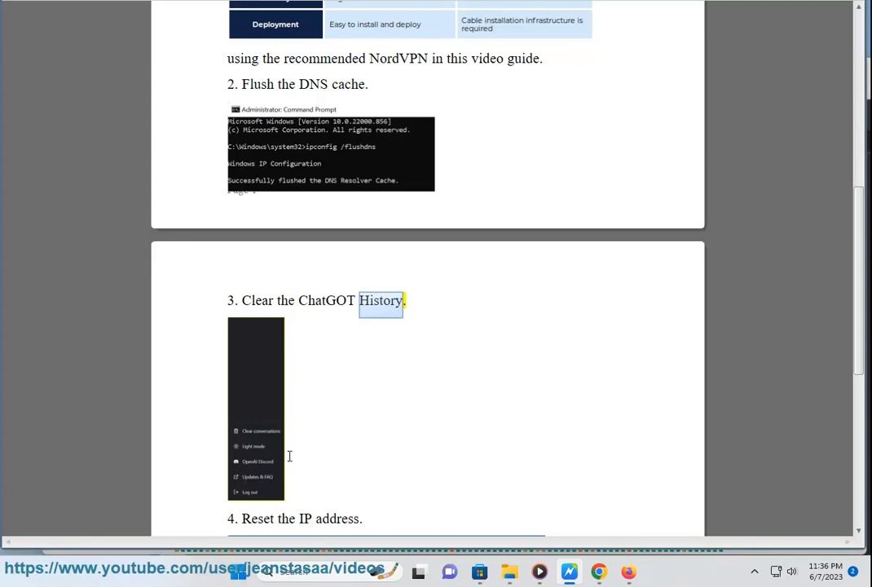
{"action": "mouse_move", "coordinate": [275, 467]}
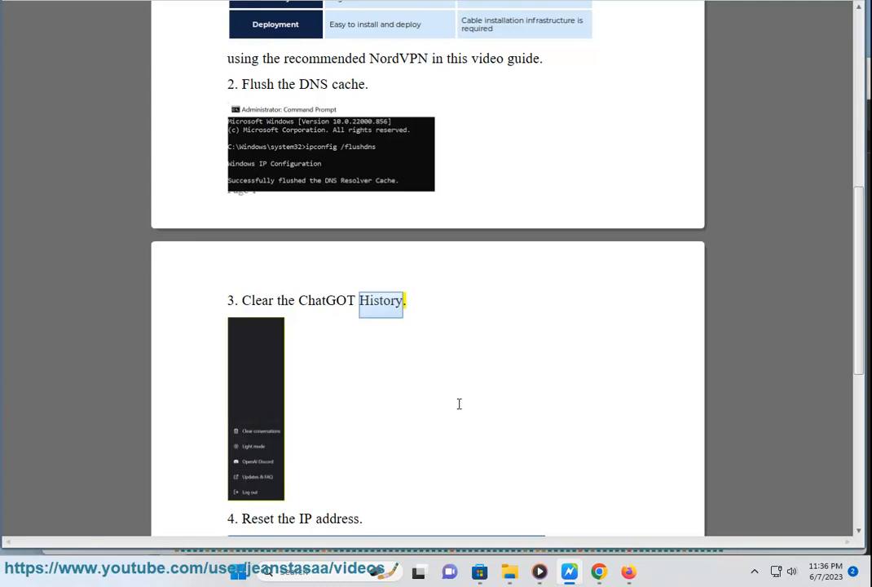
{"action": "scroll", "scroll_direction": "down", "scroll_amount": 3}
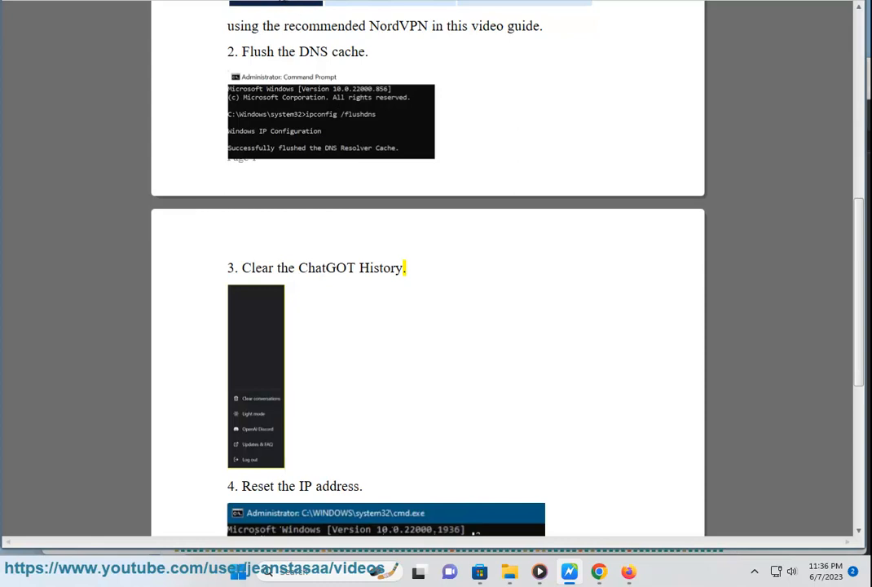
{"action": "scroll", "scroll_direction": "down", "scroll_amount": 3}
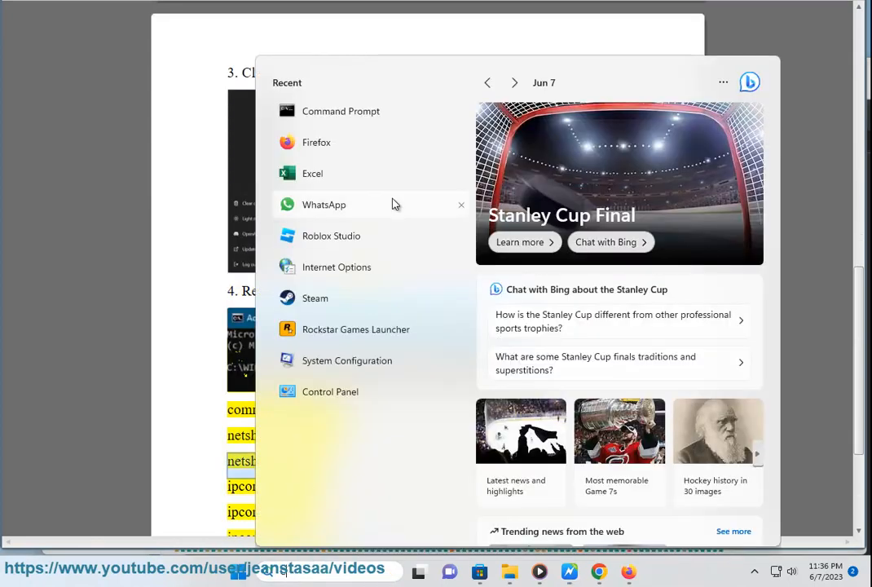
Step: Launch Command Prompt as administrator, approving UAC, and type NETSH
{"action": "left_click", "coordinate": [340, 111]}
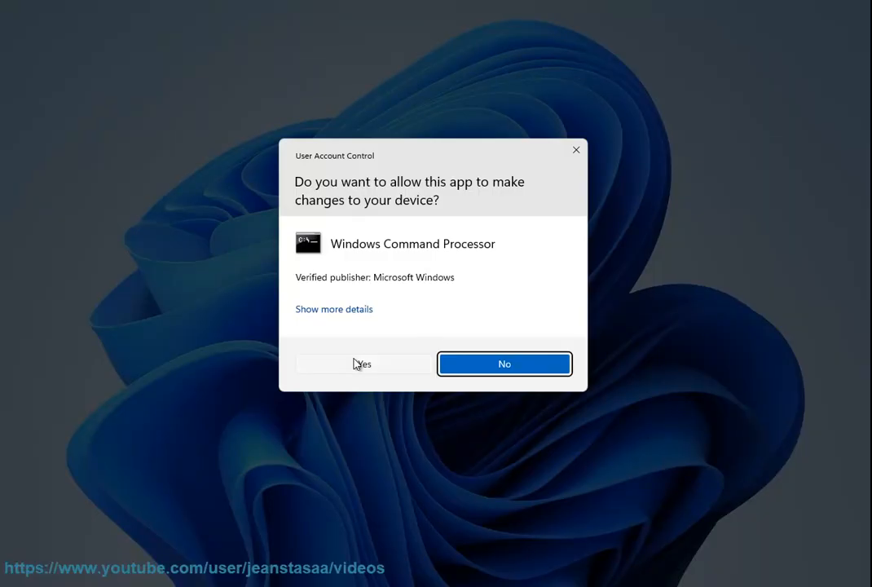
{"action": "left_click", "coordinate": [362, 363]}
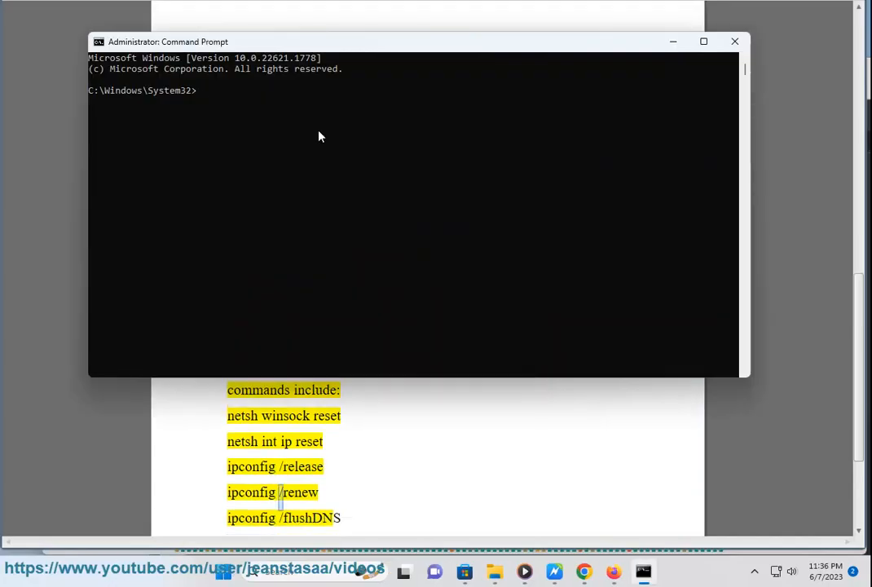
{"action": "type", "text": "NETSH"}
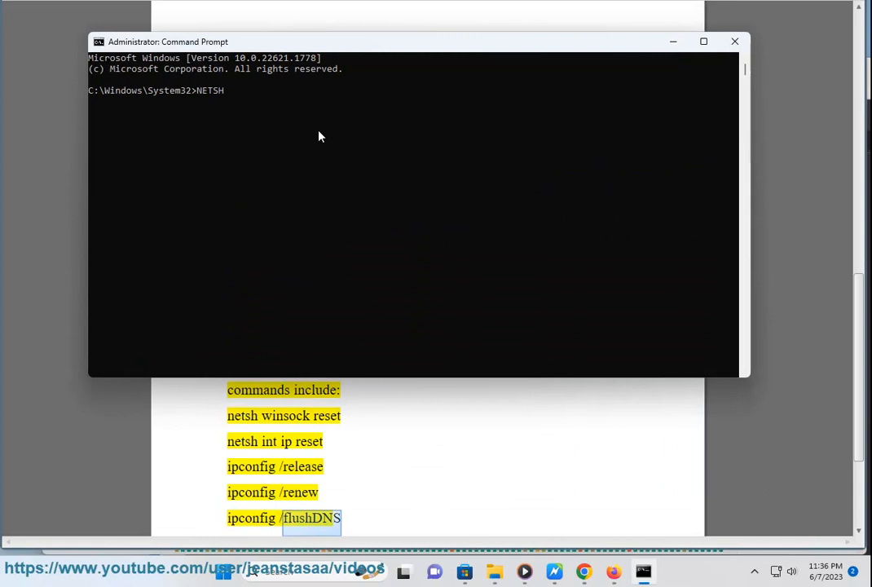